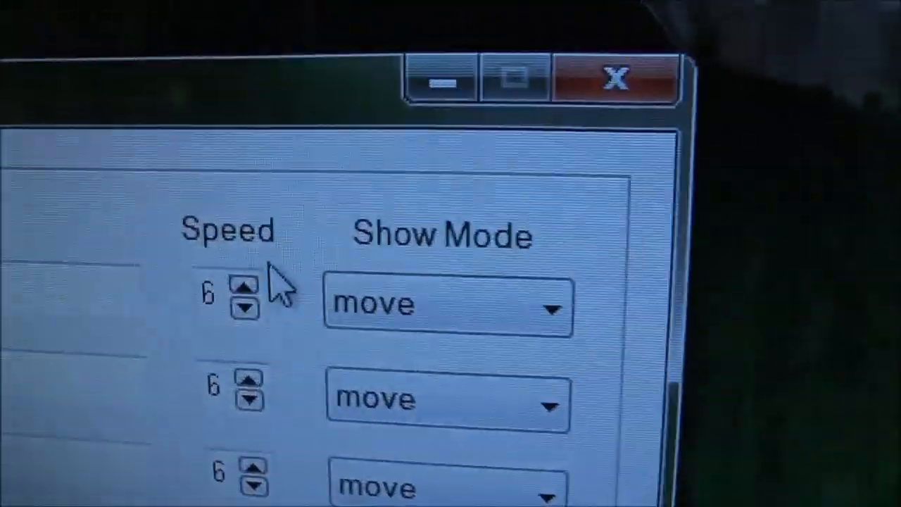
Raise the first message's speed and set it back to 6
{"action": "left_click", "coordinate": [245, 288]}
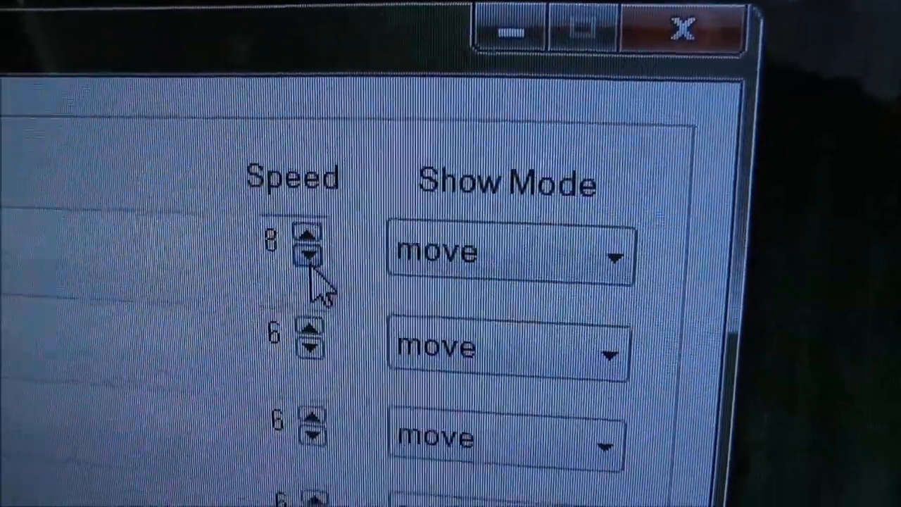
{"action": "left_click", "coordinate": [613, 255]}
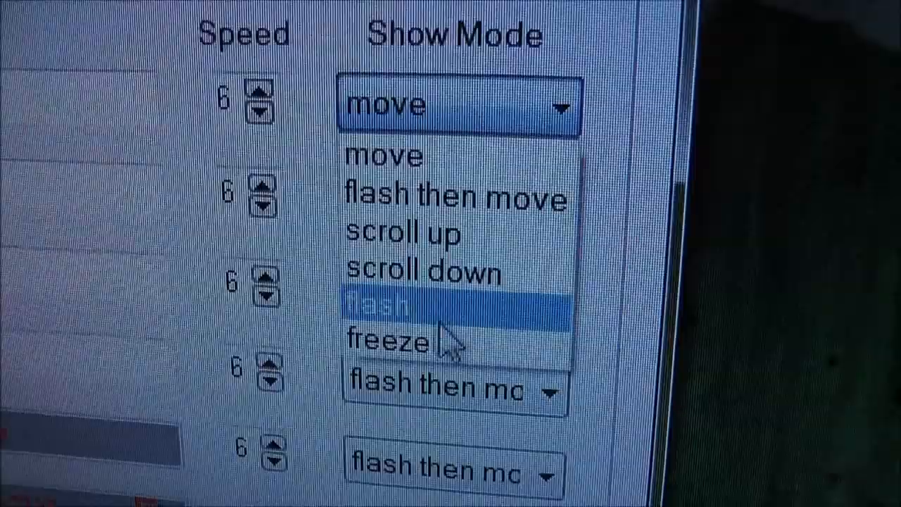
{"action": "mouse_move", "coordinate": [465, 239]}
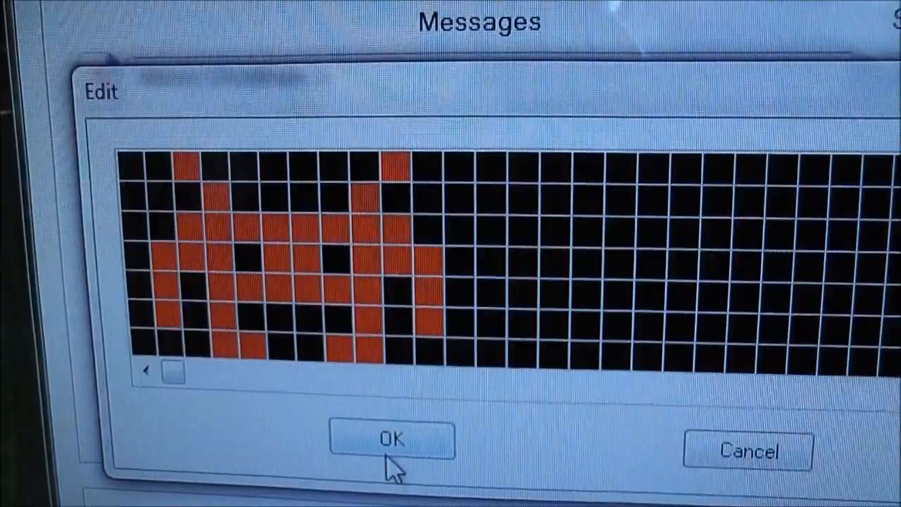
Accept the hand-drawn red pixel space invader as a message
{"action": "left_click", "coordinate": [391, 442]}
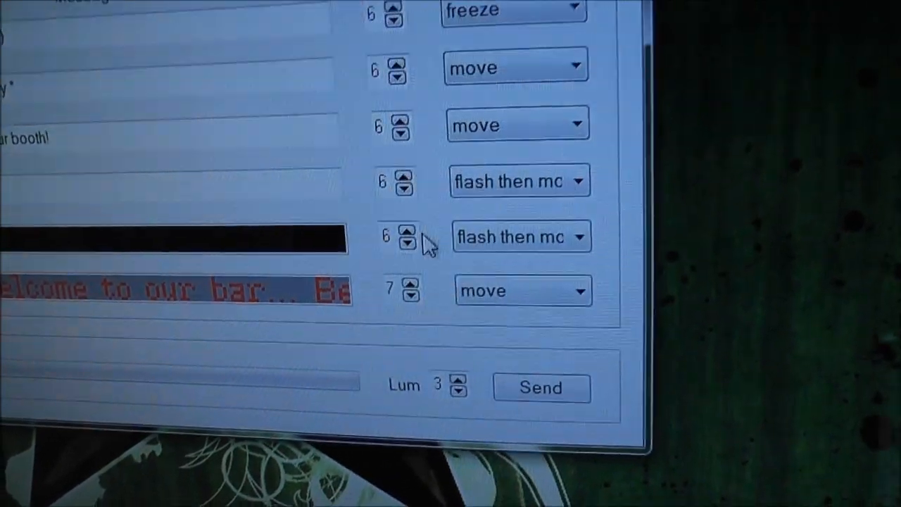
Display the show-mode choices for the dark-preview message, currently flash then move
{"action": "left_click", "coordinate": [521, 236]}
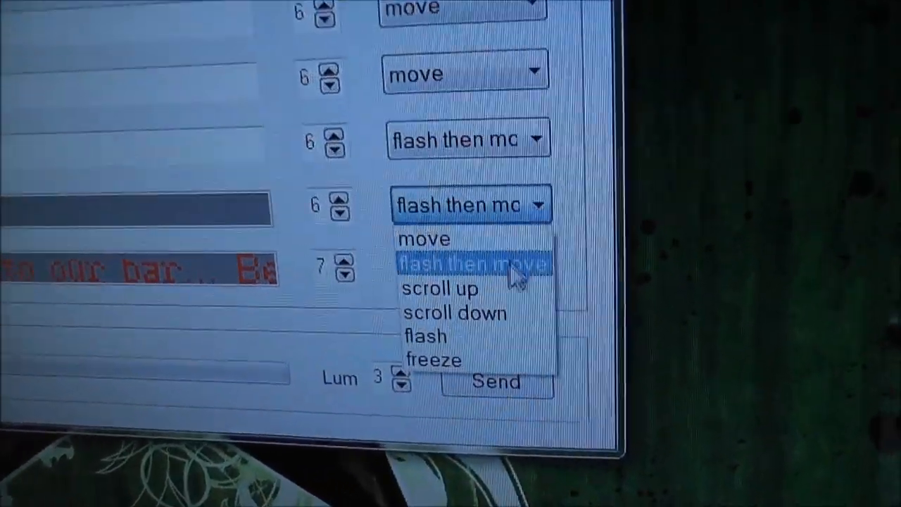